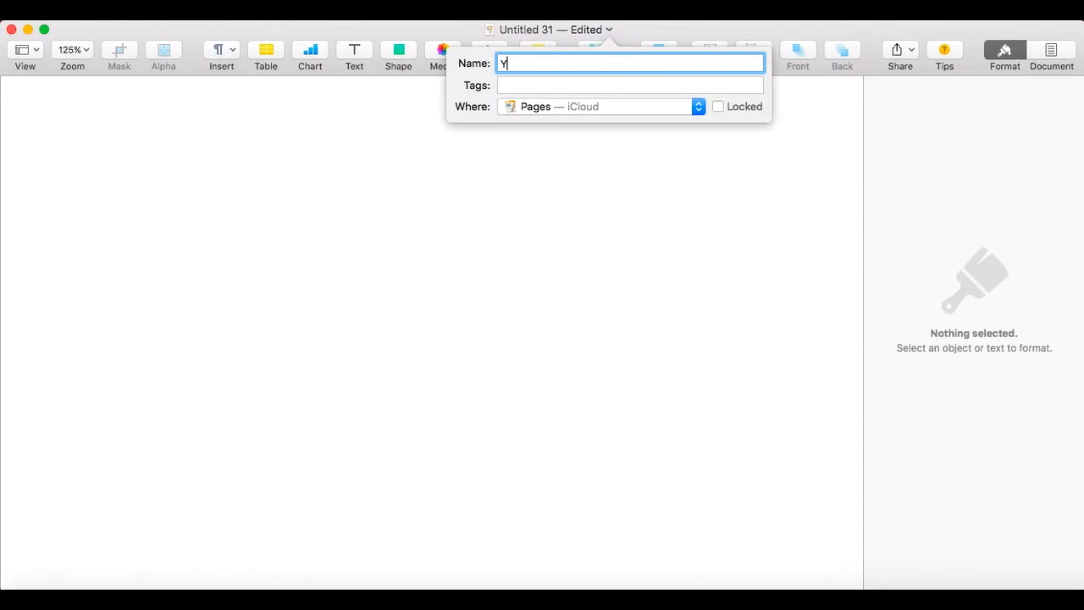
- Name the document 'YOUR UNCLIE IS A FOOL'
text(OUR UNCLIE)
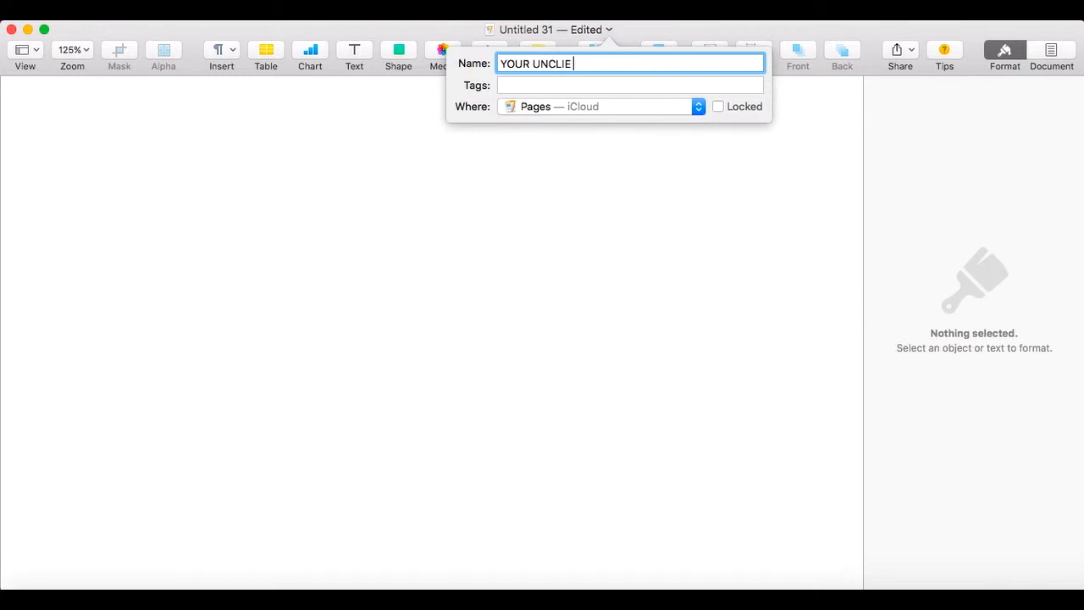
text(IS A FOOL)
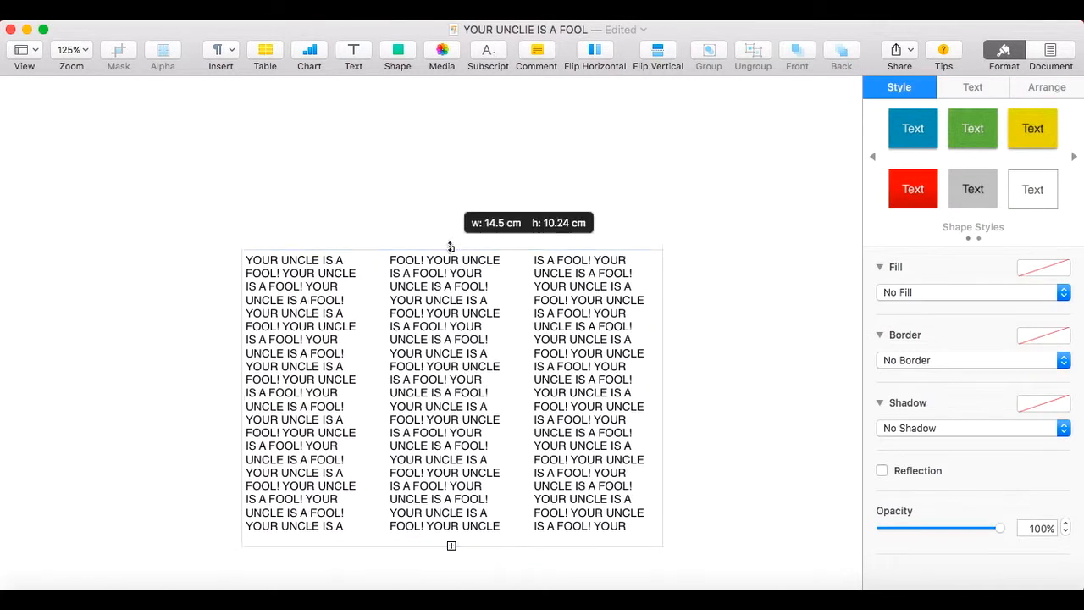
- Open the Format sidebar to lay the repeated text out in three columns
click(972, 87)
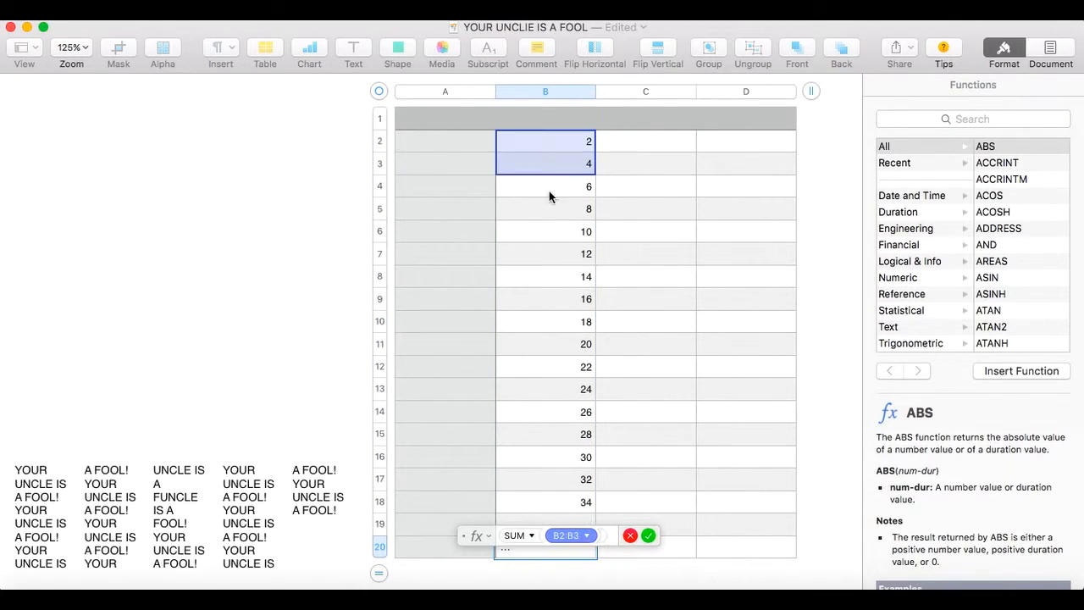
- Extend the SUM formula in row 20 across the column B even numbers
click(645, 535)
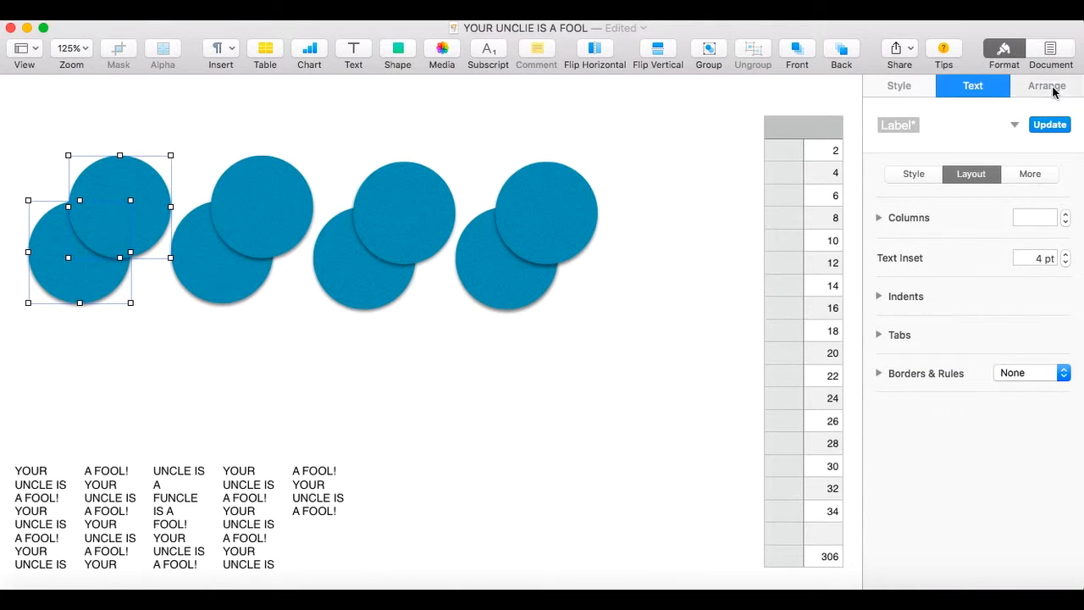
- Show the Arrange options for the overlapping blue circle pairs
click(1046, 85)
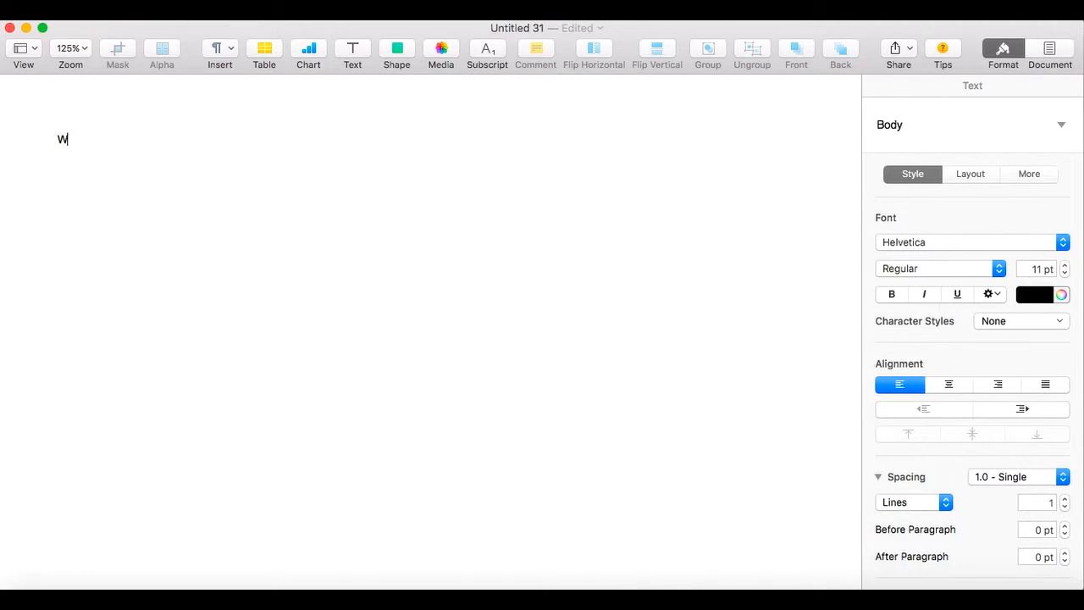
- Type 'Word processing' in the blank document, then 'Page layo' in the text box
text(ord proce)
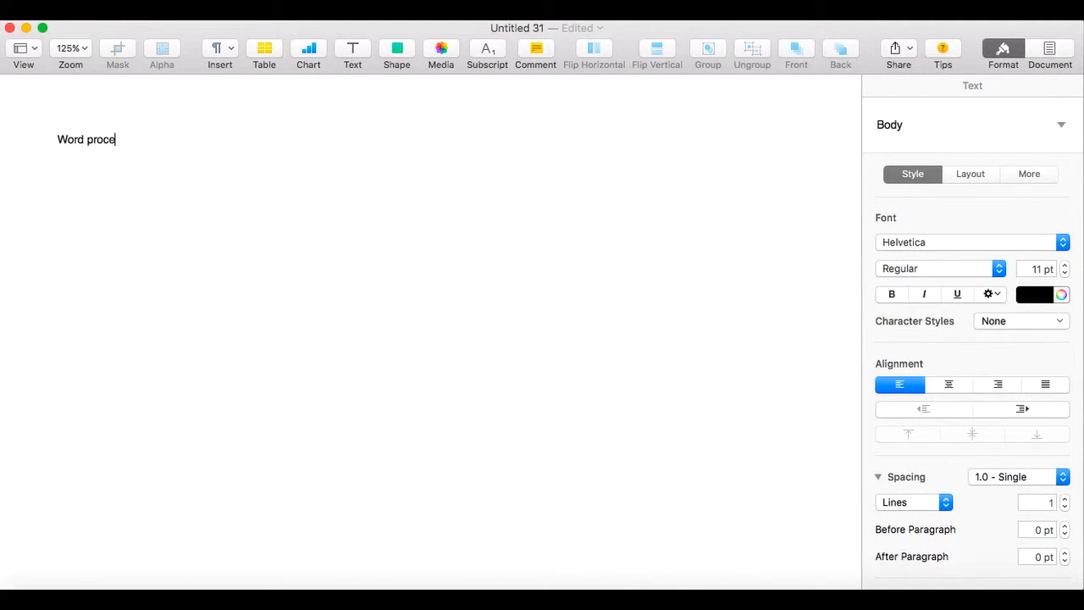
text(ssing)
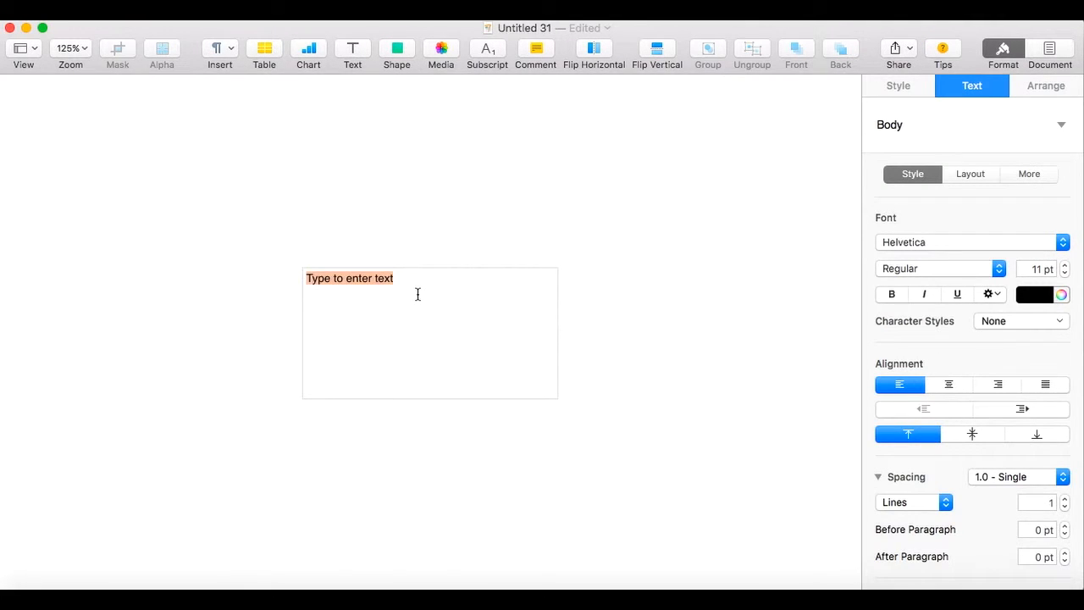
text(Page layo)
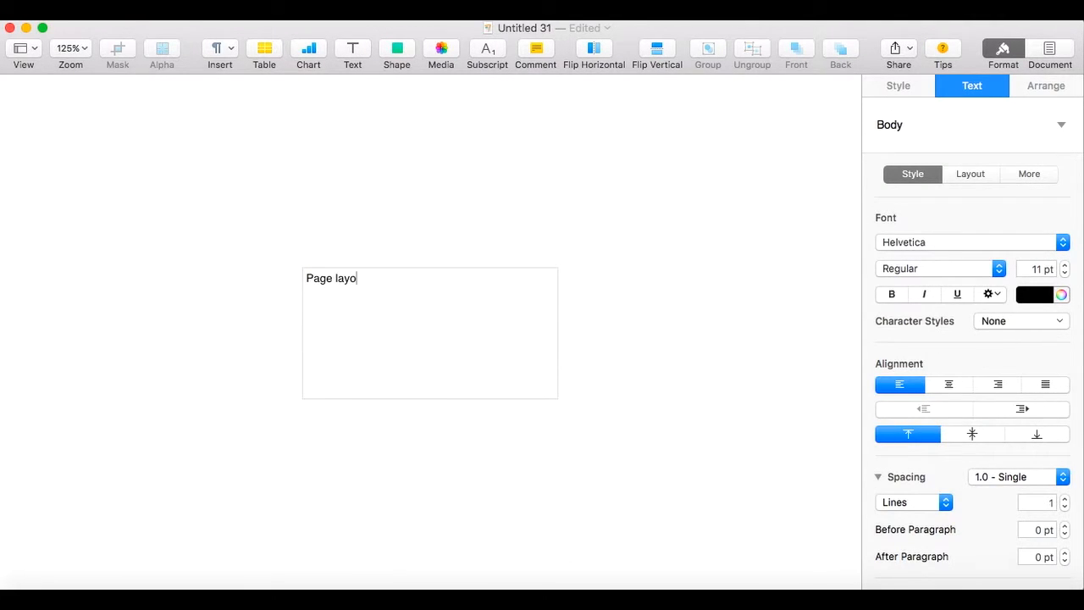